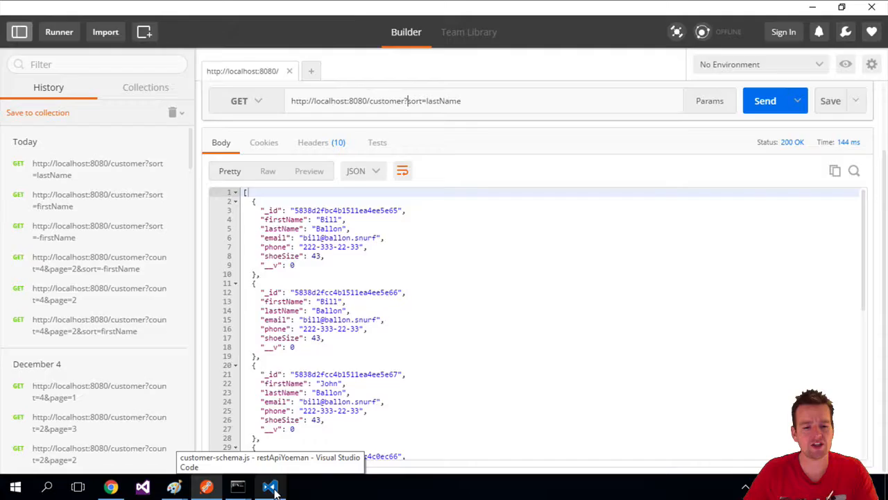
- Copy the model/customer folder and paste it into model as the new genre folder
click(270, 486)
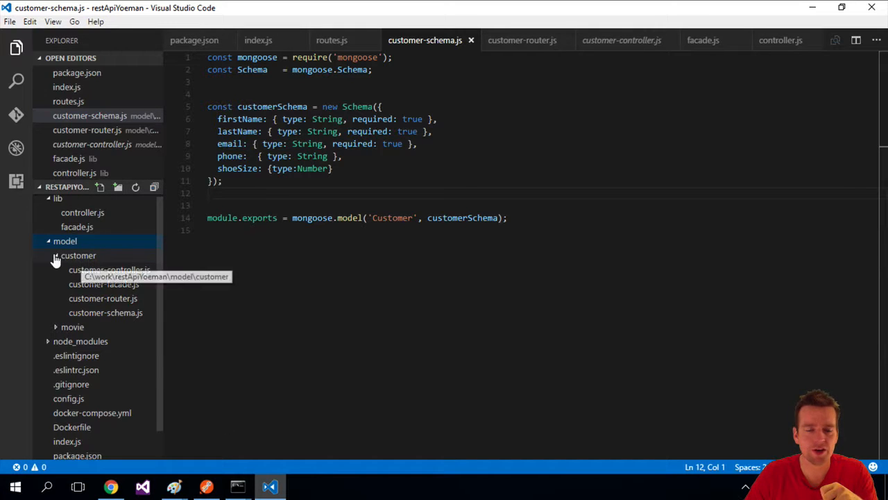
click(77, 256)
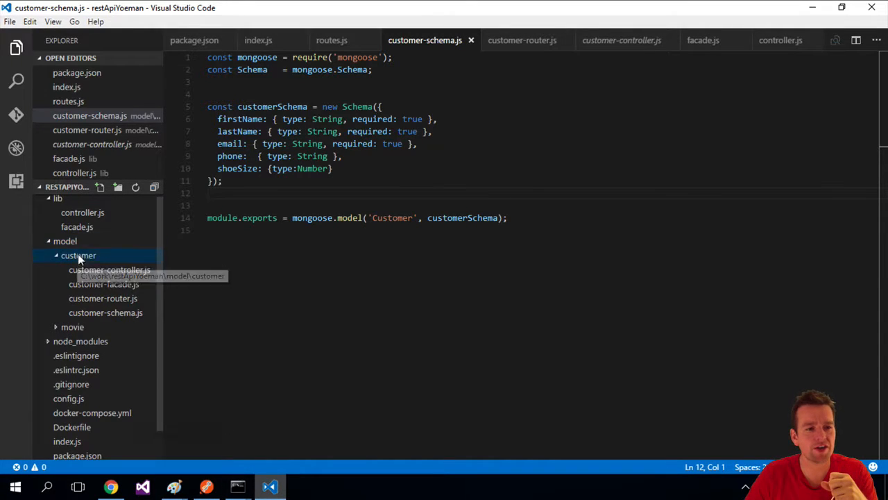
right_click(78, 255)
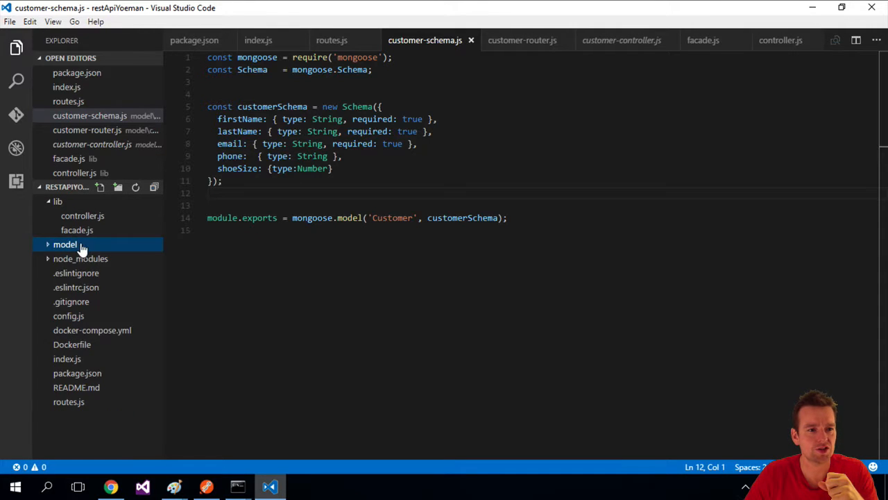
click(65, 244)
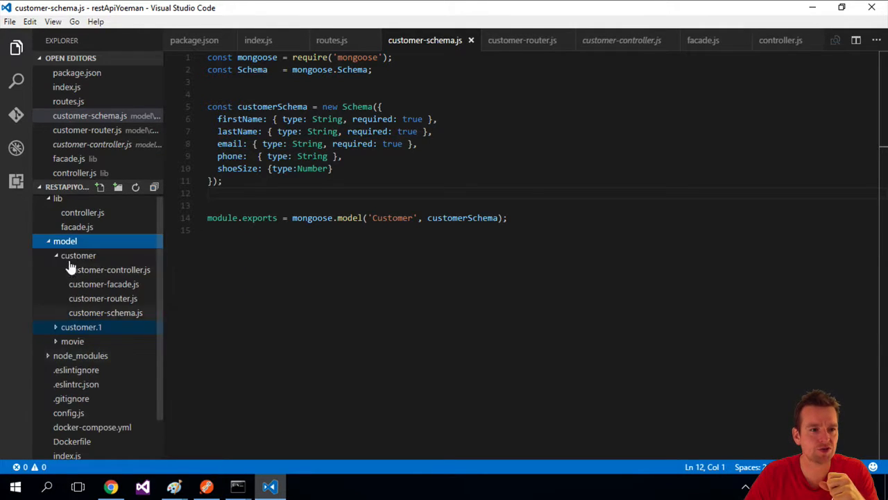
right_click(81, 327)
text(genre)
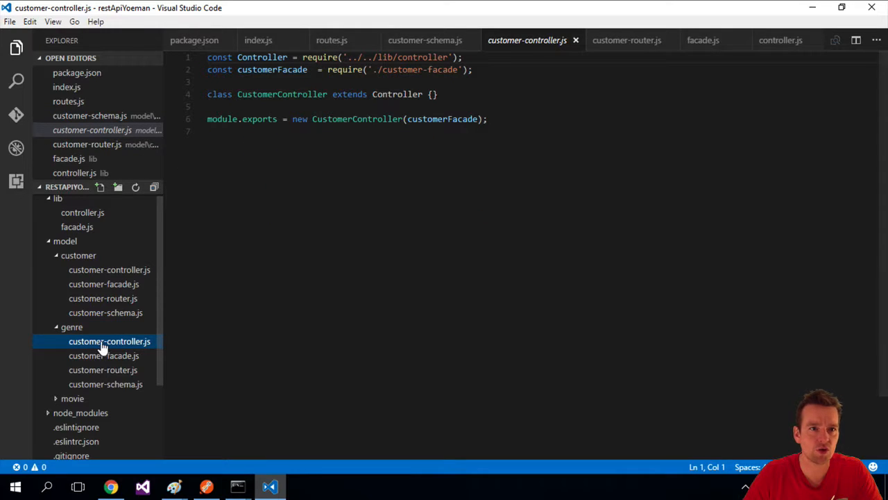
- Rename the file to genre-controller.js and replace customer identifiers with genreFacade, './genre-facade' and GenreController
double_click(109, 341)
text(genre)
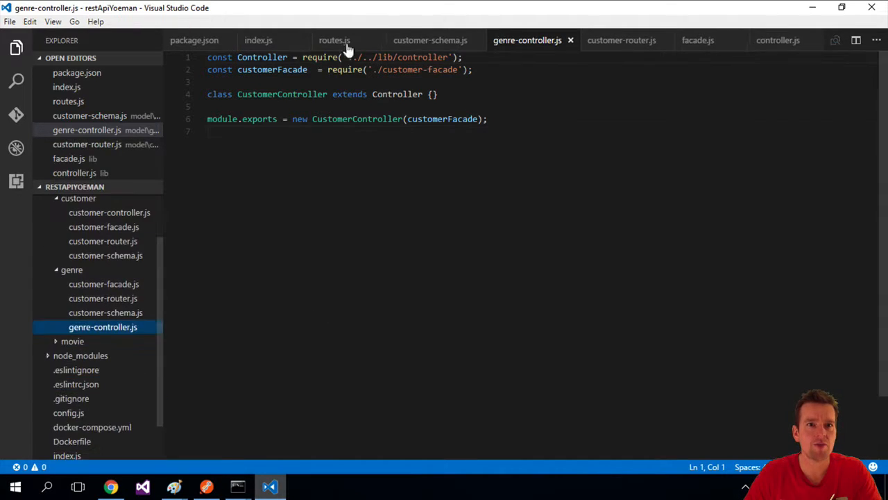
double_click(261, 69)
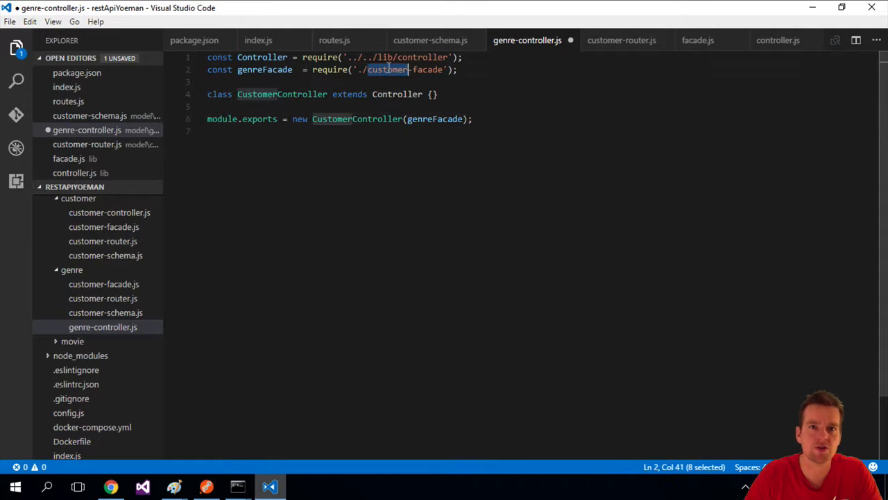
text(genre)
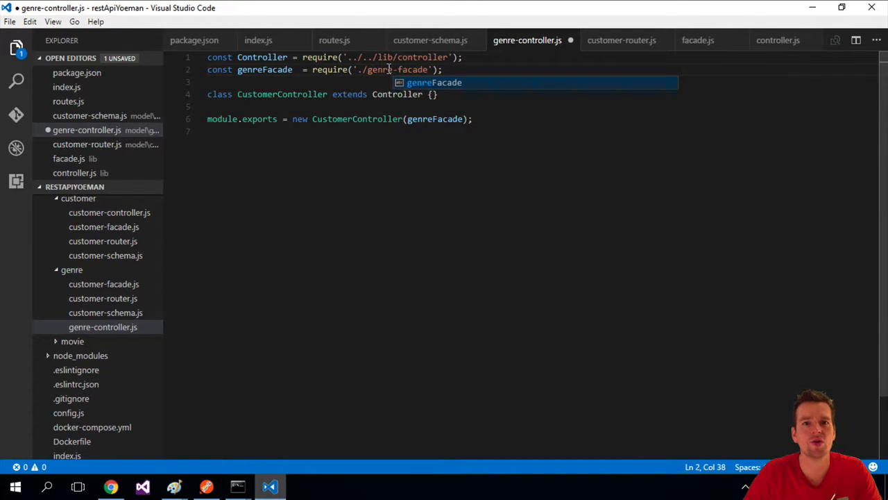
double_click(253, 95)
text(Genre)
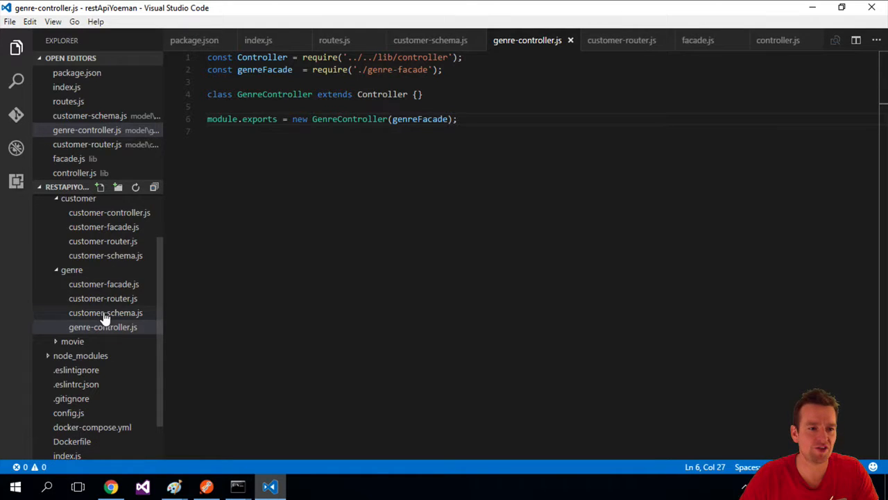
- Review genre-schema, genre-controller, genre-facade and genre-router for genre naming, then reach lib/controller.js
click(99, 280)
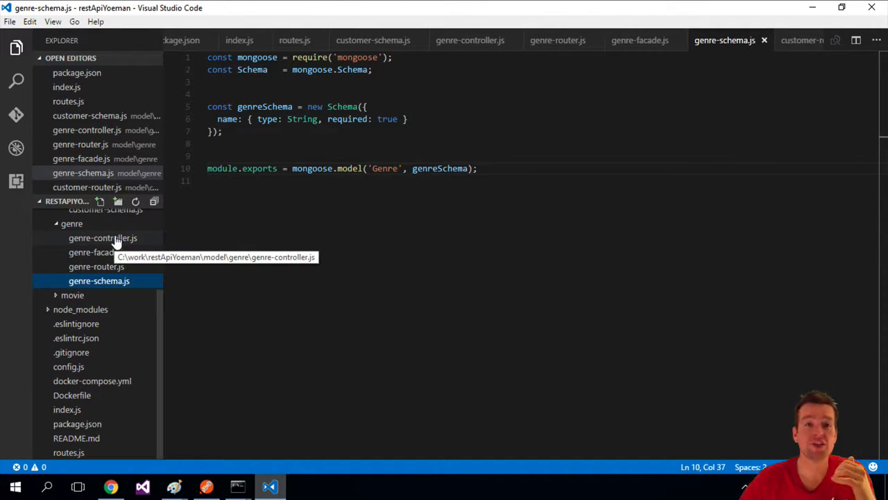
click(103, 237)
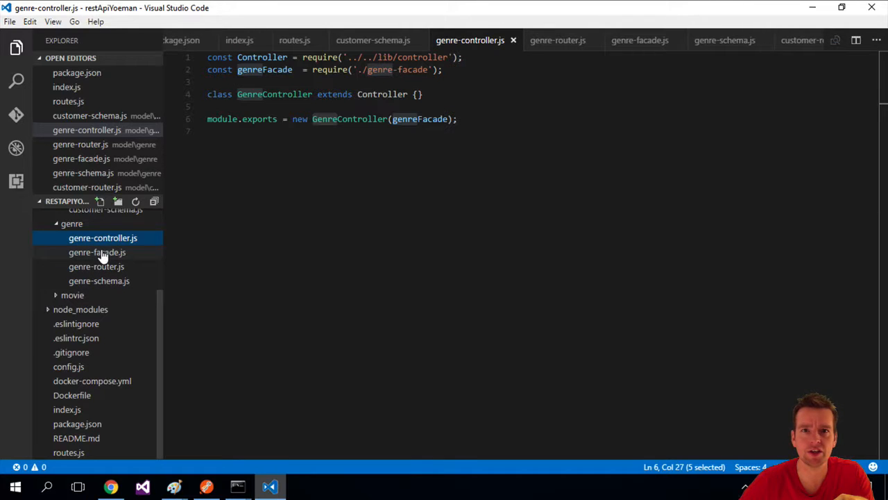
click(97, 253)
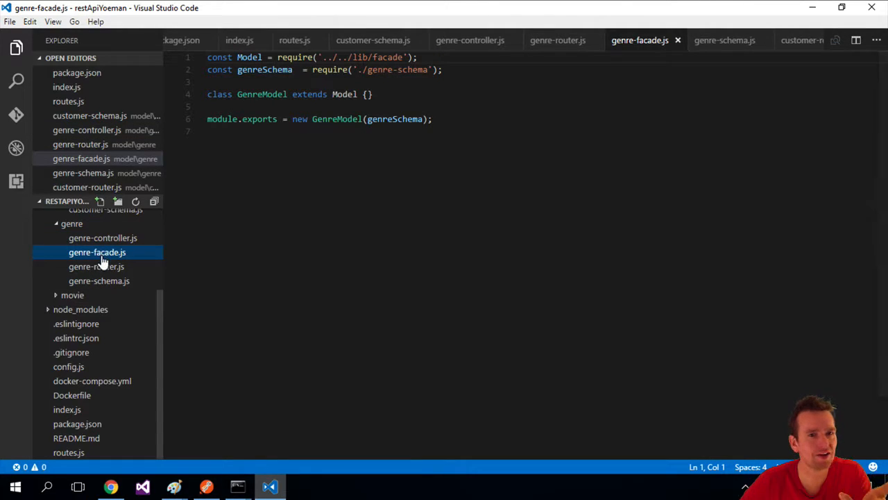
click(96, 267)
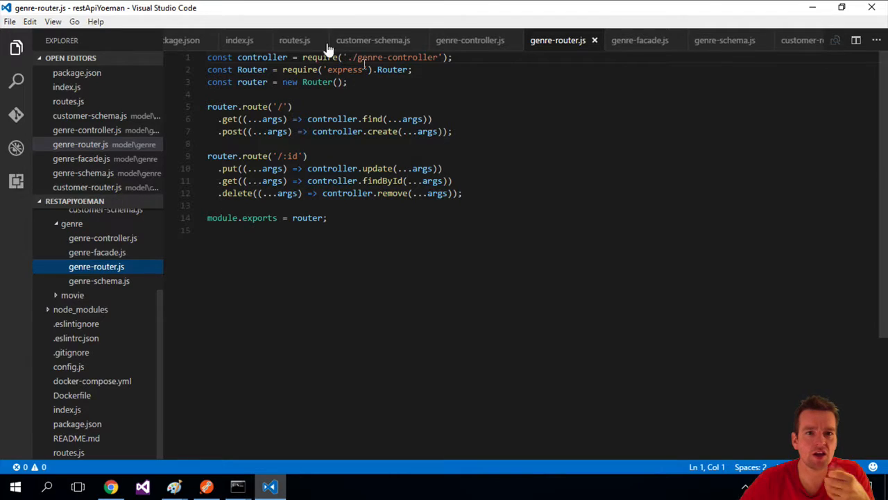
click(58, 217)
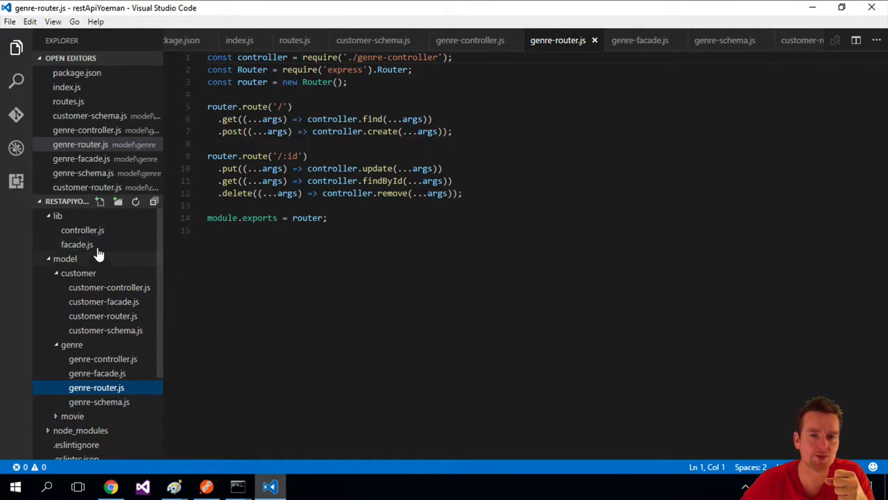
mouse_move(76, 245)
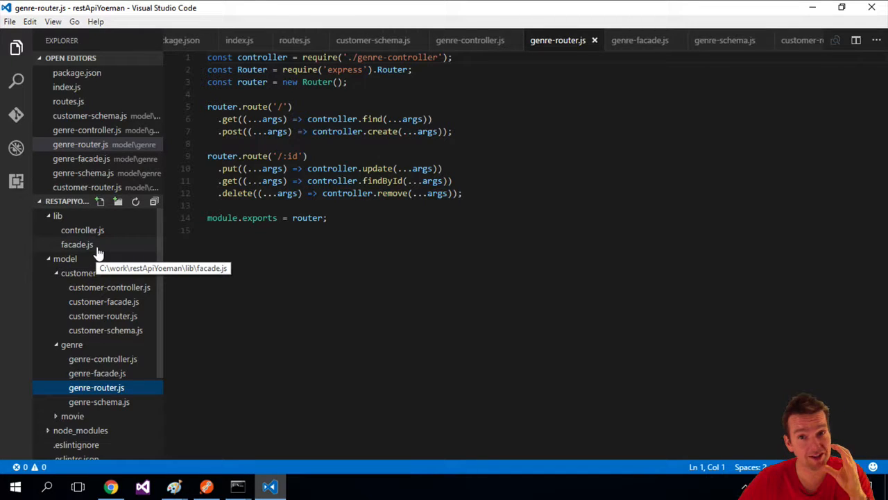
mouse_move(82, 230)
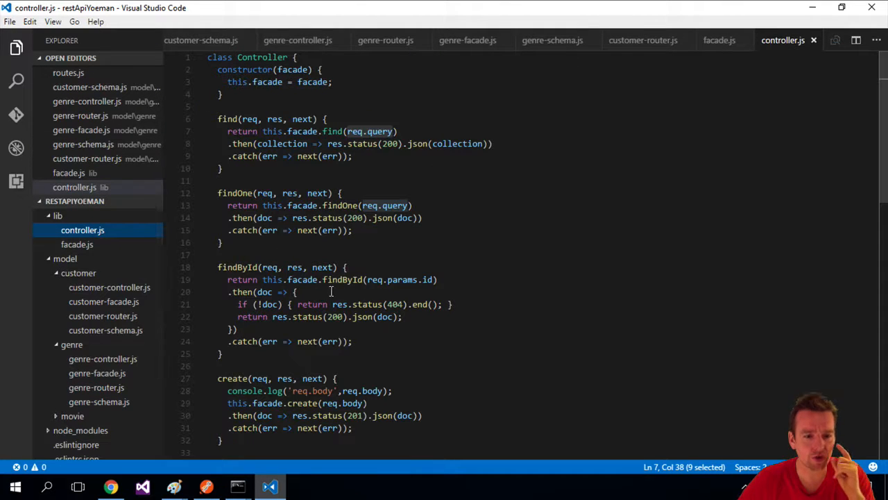
- Scroll through facade.js to review the find method's count, page and sort handling
scroll(down, 3)
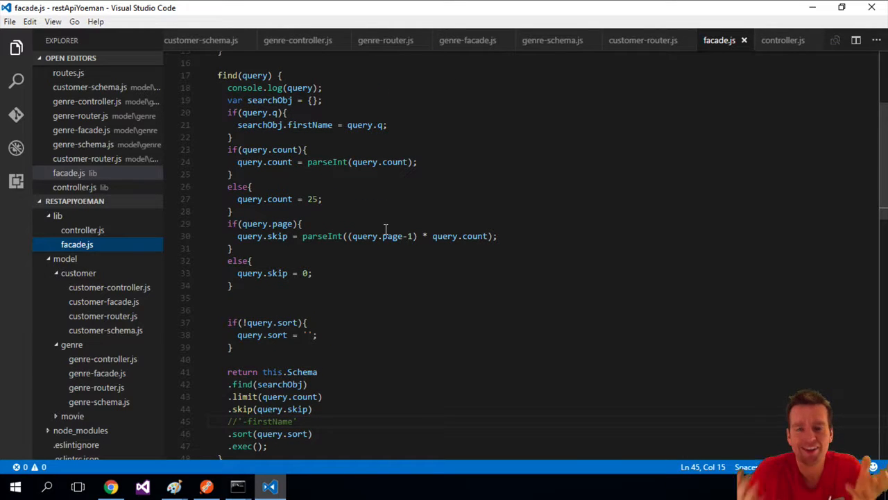
mouse_move(349, 215)
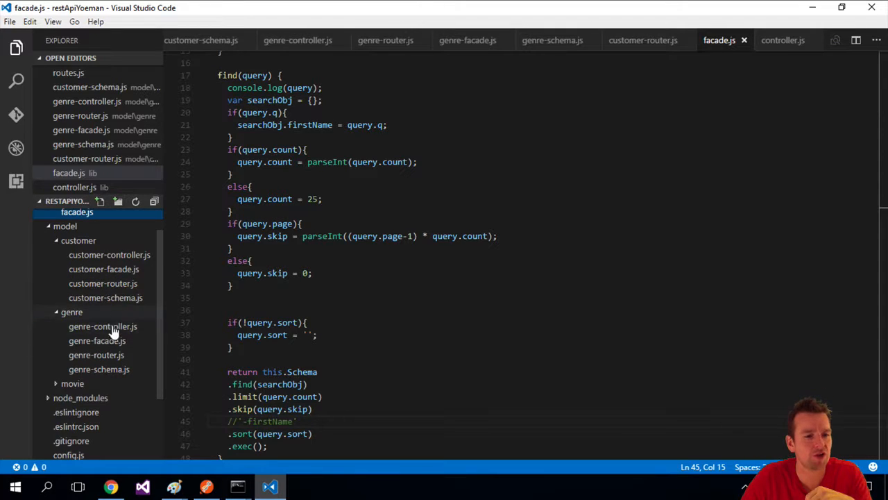
scroll(down, 3)
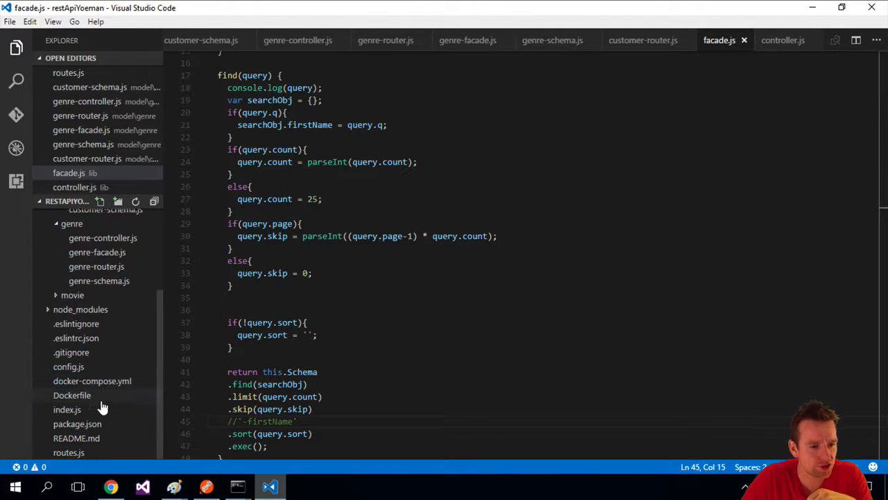
- In routes.js require './model/genre/genre-router' as genre and mount it with router.use('/genre', genre)
click(70, 453)
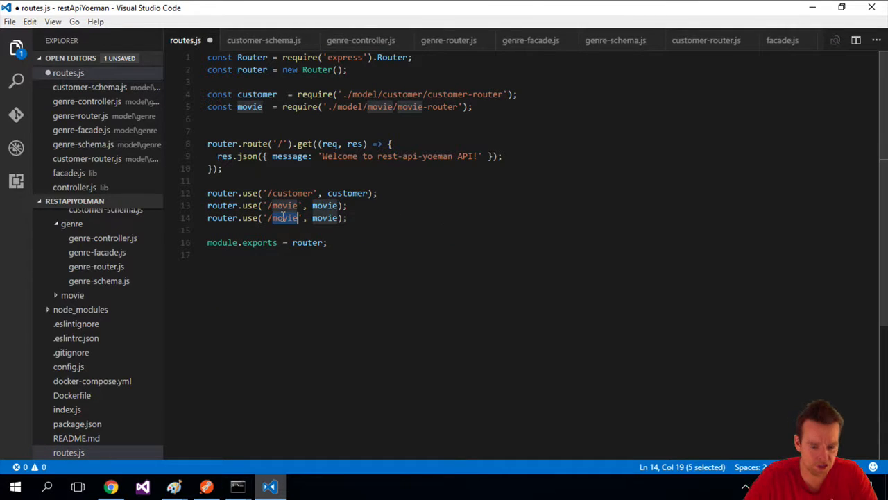
text(genre)
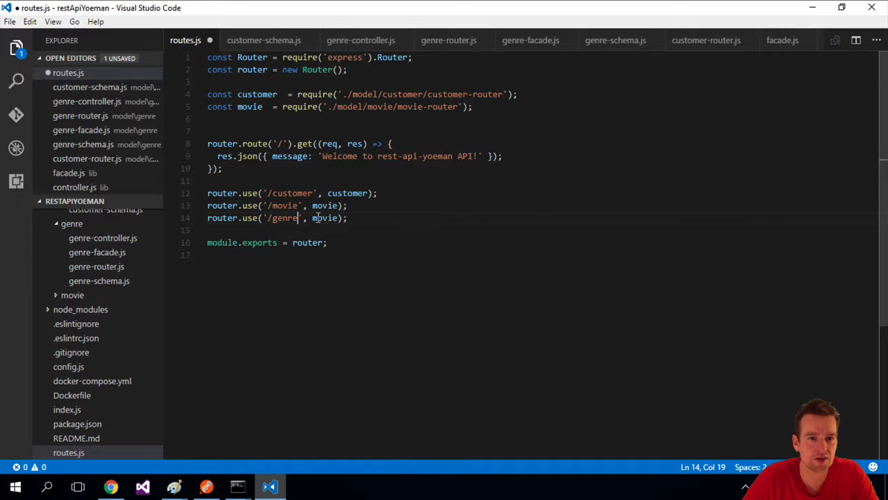
text(gnre)
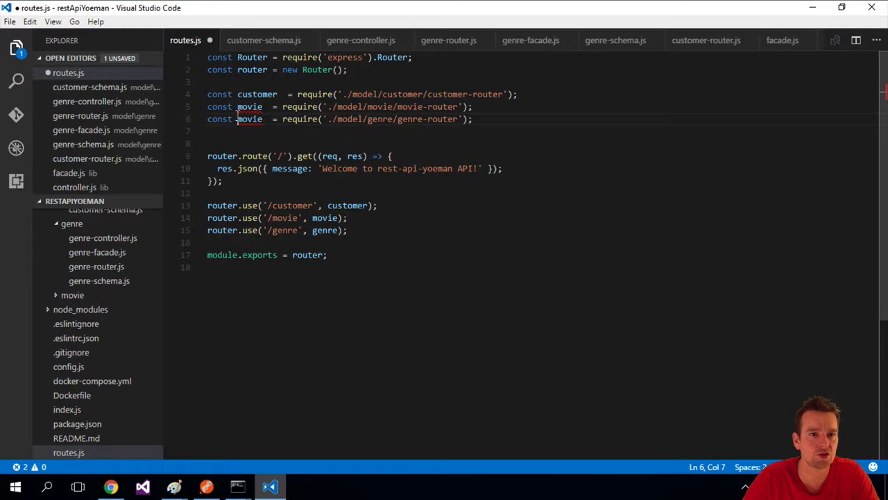
text(genre)
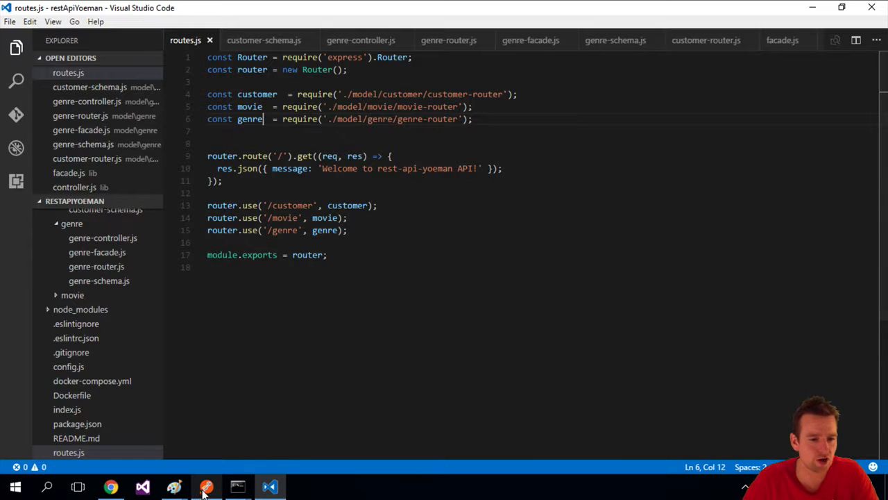
click(205, 486)
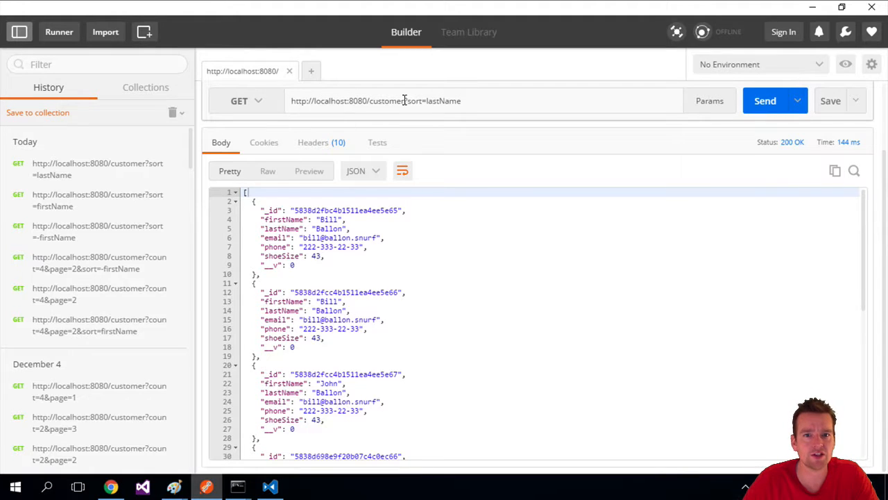
double_click(386, 100)
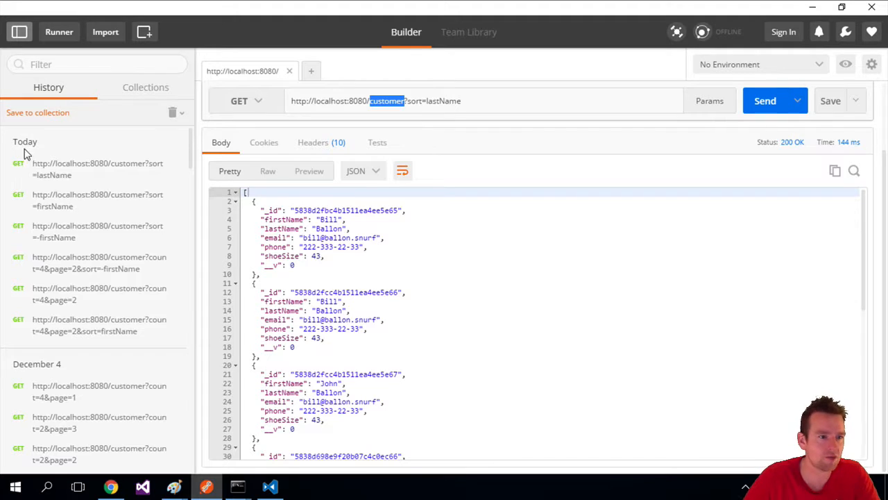
click(247, 100)
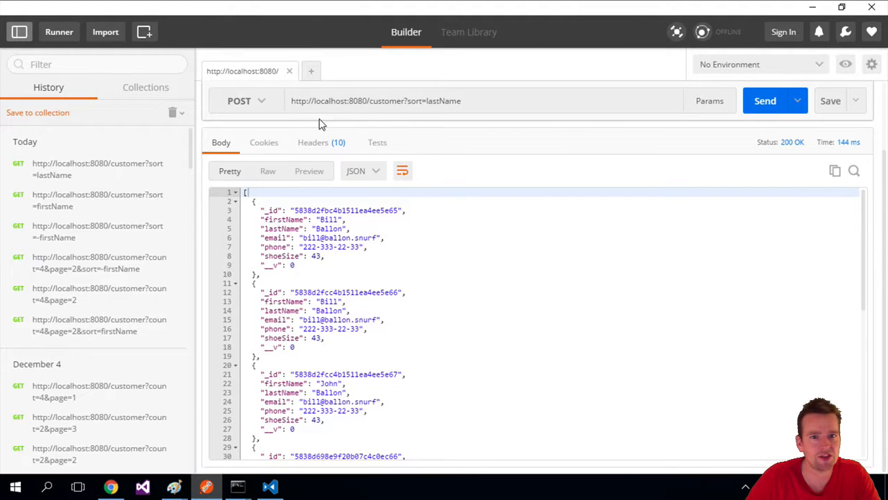
double_click(416, 100)
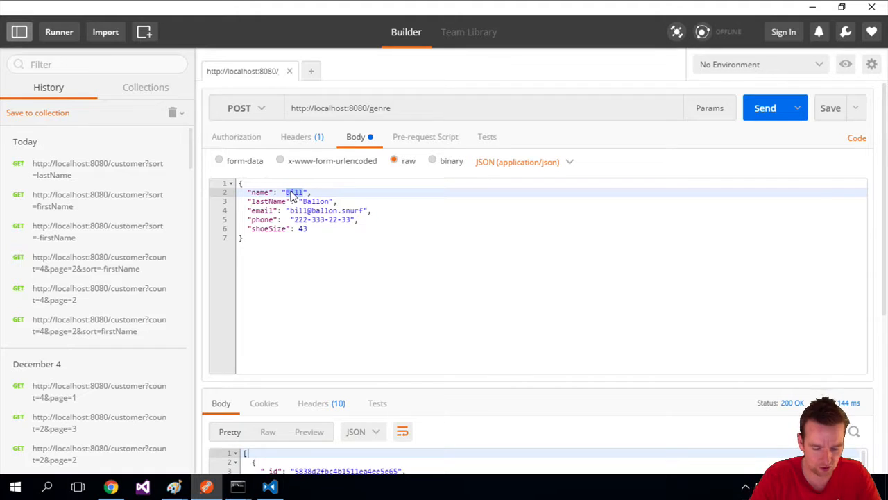
- Send {"name": "Horror"}, then "Action" and "Comedy", each returning 201 Created
click(765, 108)
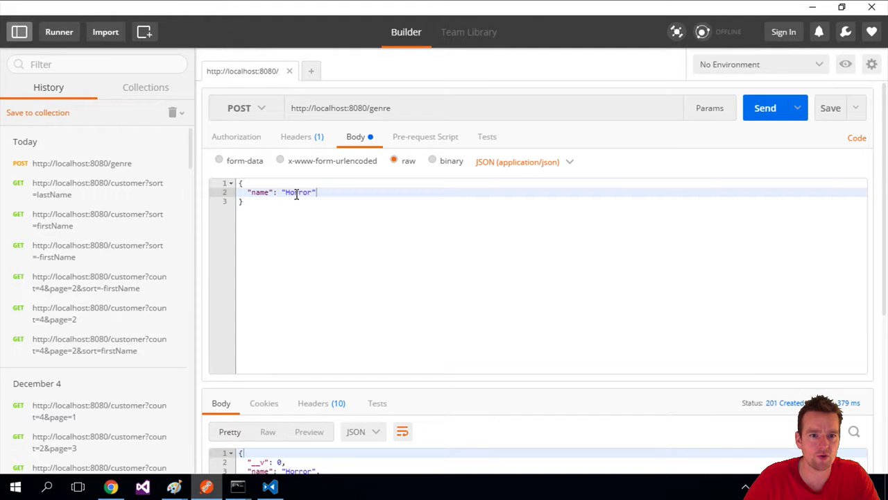
double_click(297, 192)
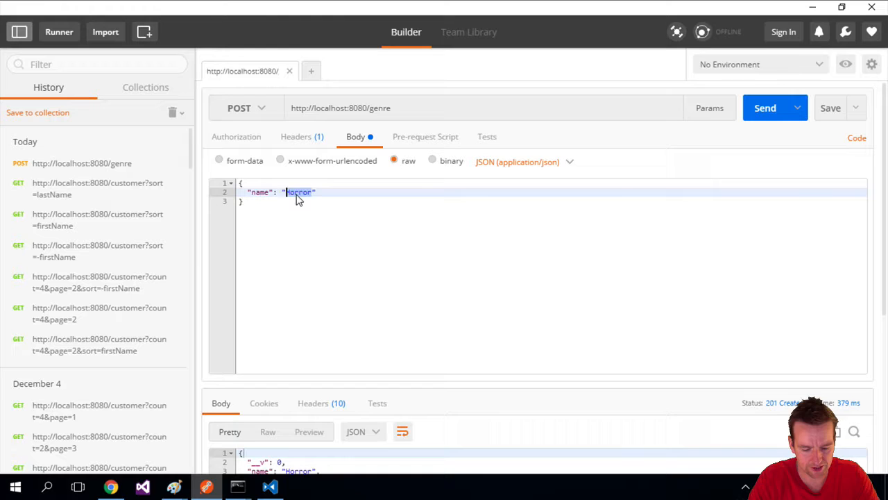
text(Action)
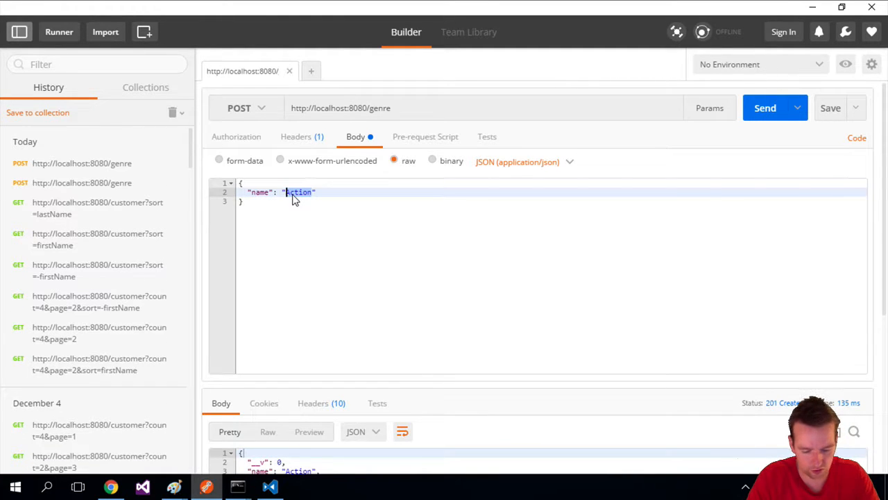
text(Comedy)
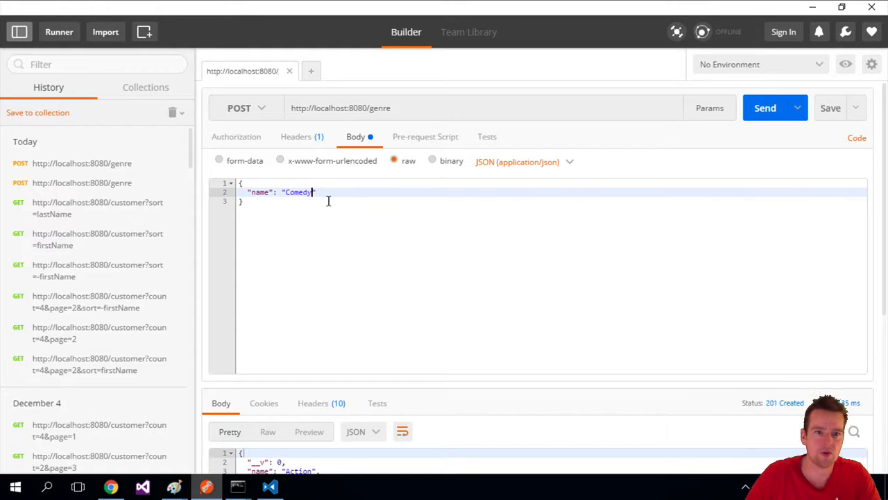
click(411, 109)
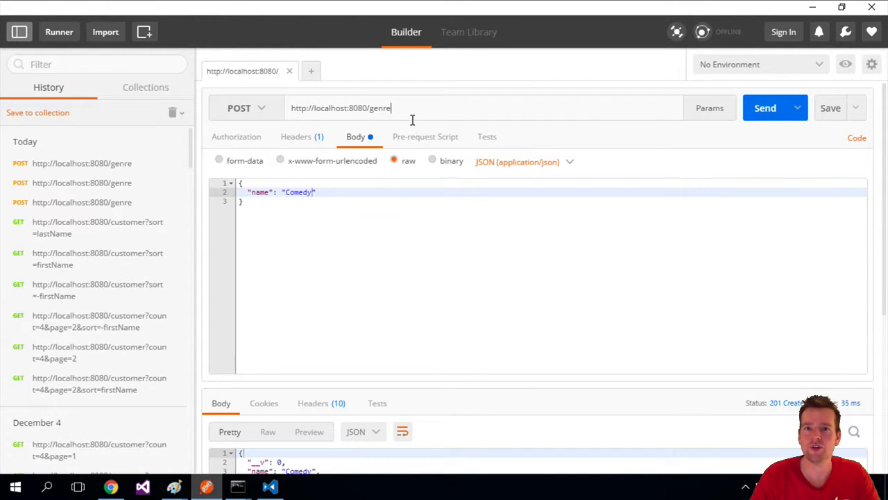
- Send GET /genre?sort=name to list Action, Comedy and Horror alphabetically
text(?)
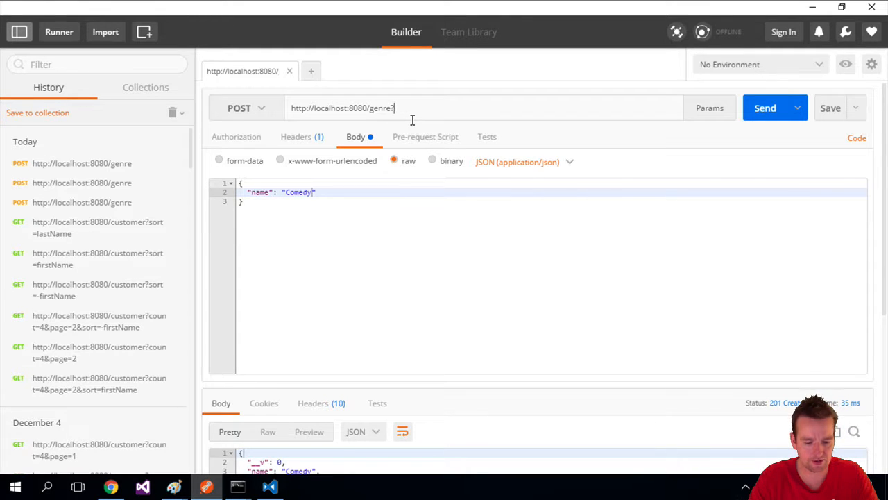
text(sort)
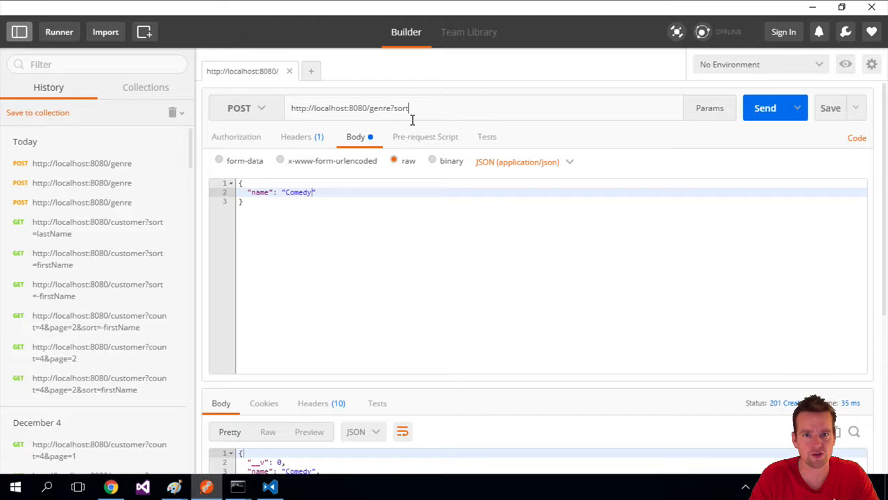
text(=)
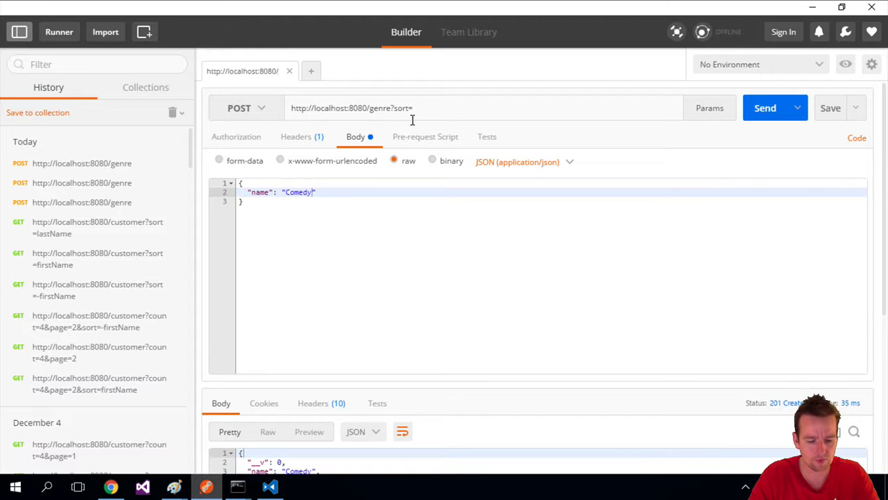
click(247, 108)
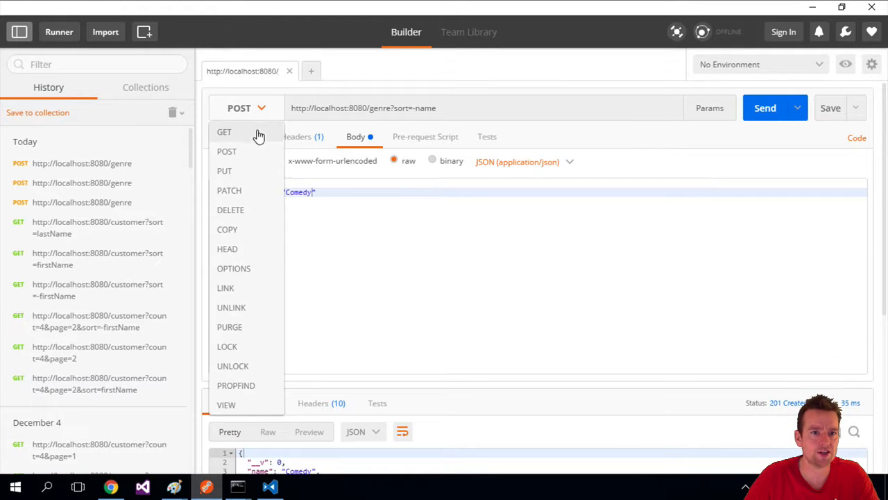
click(225, 132)
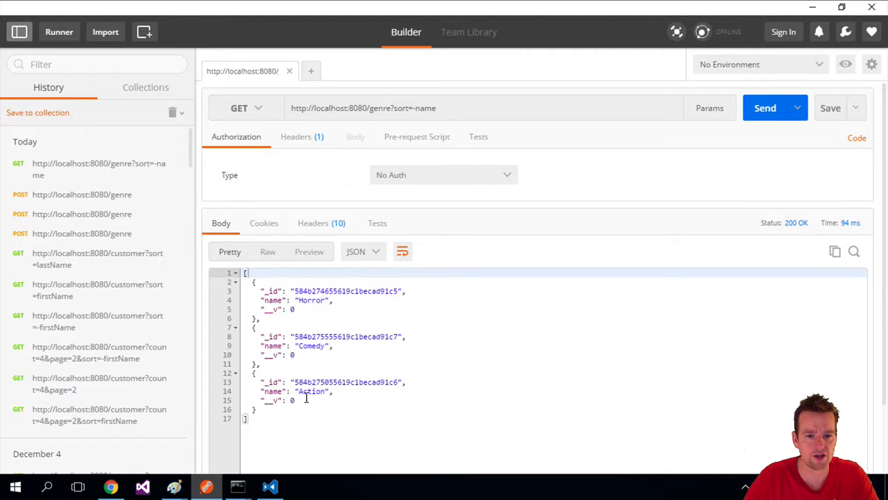
click(415, 109)
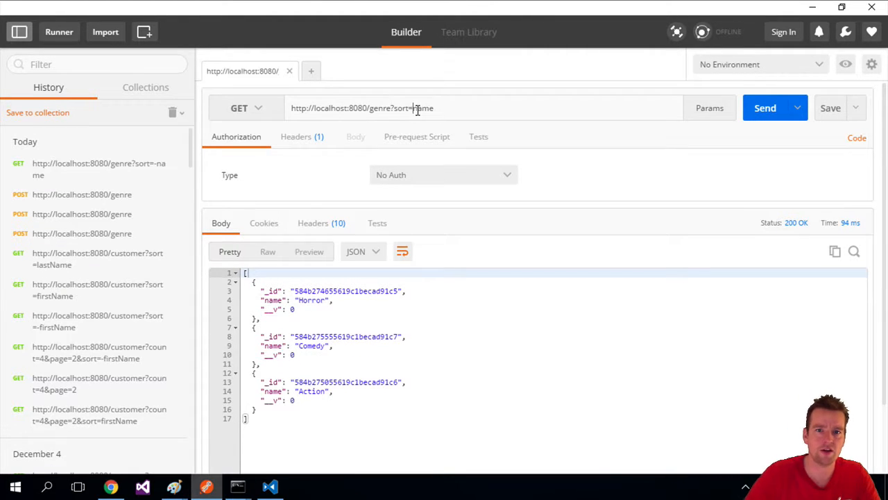
click(765, 108)
text(count=1&)
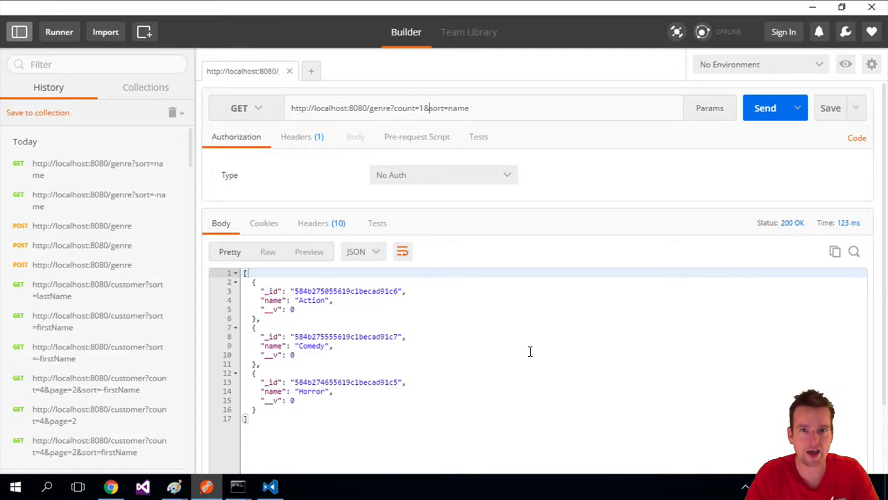
- Request /genre with count=1, page=2 and sort=name, returning only Comedy
click(765, 108)
text(page=2&)
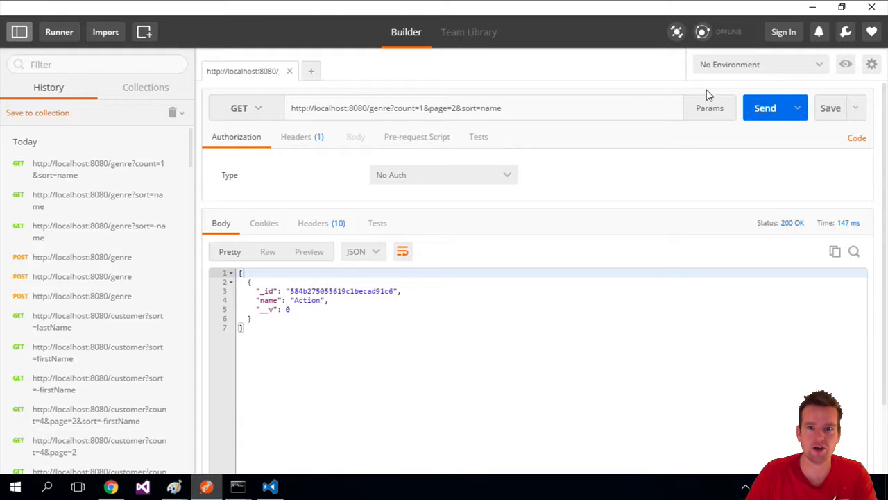
click(765, 108)
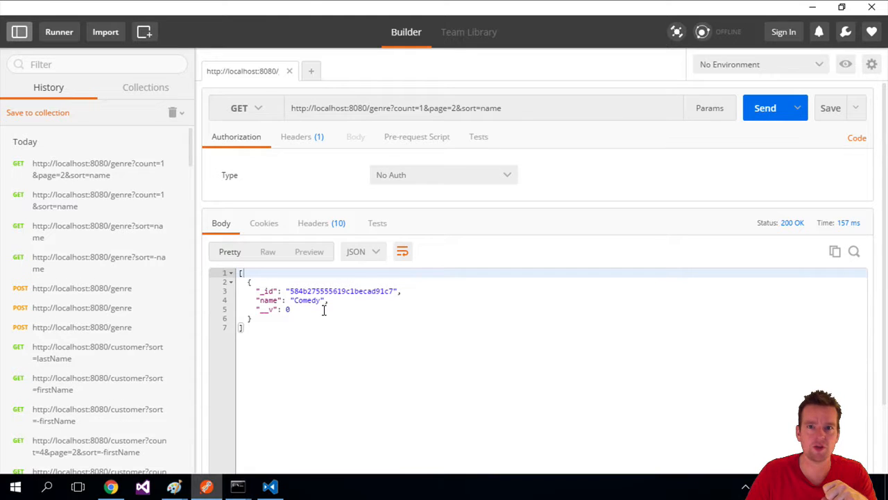